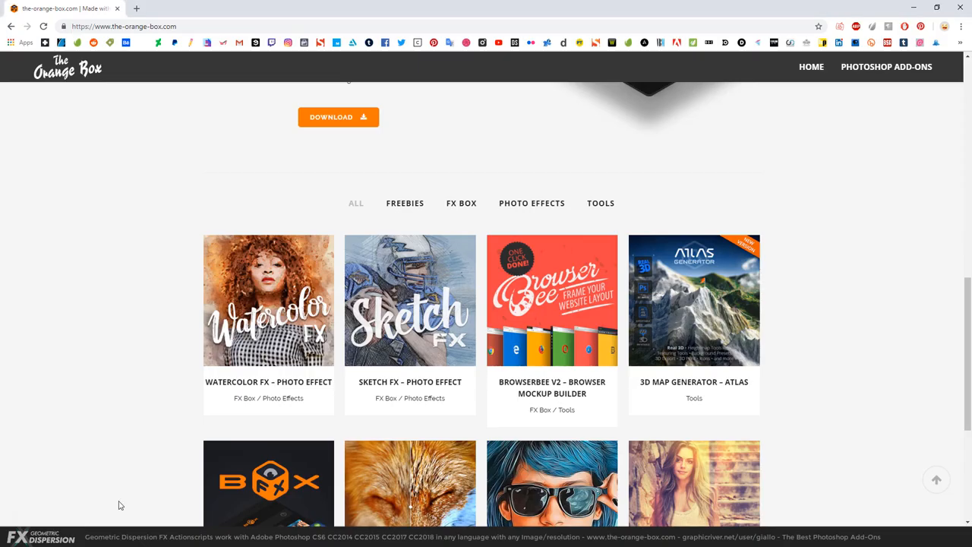
Scroll the orange-box.com page to the FX Box – Free Photoshop Plugin download section.
{"action": "scroll", "scroll_direction": "down", "scroll_amount": 3}
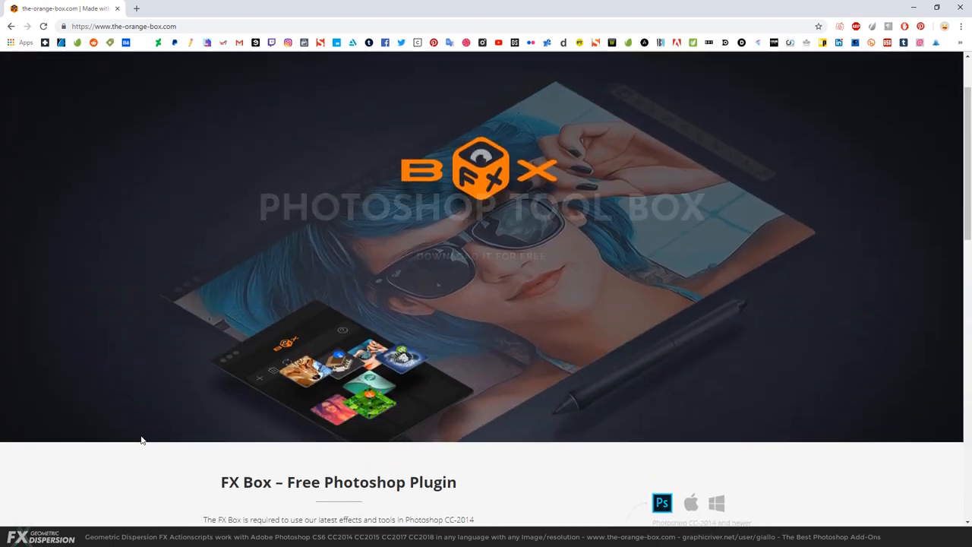
{"action": "scroll", "scroll_direction": "down", "scroll_amount": 3}
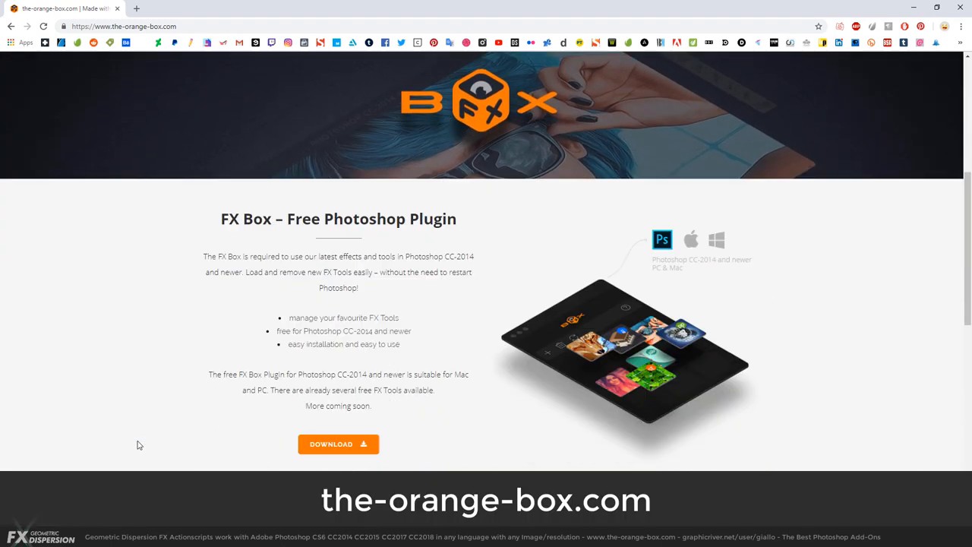
{"action": "scroll", "scroll_direction": "down", "scroll_amount": 3}
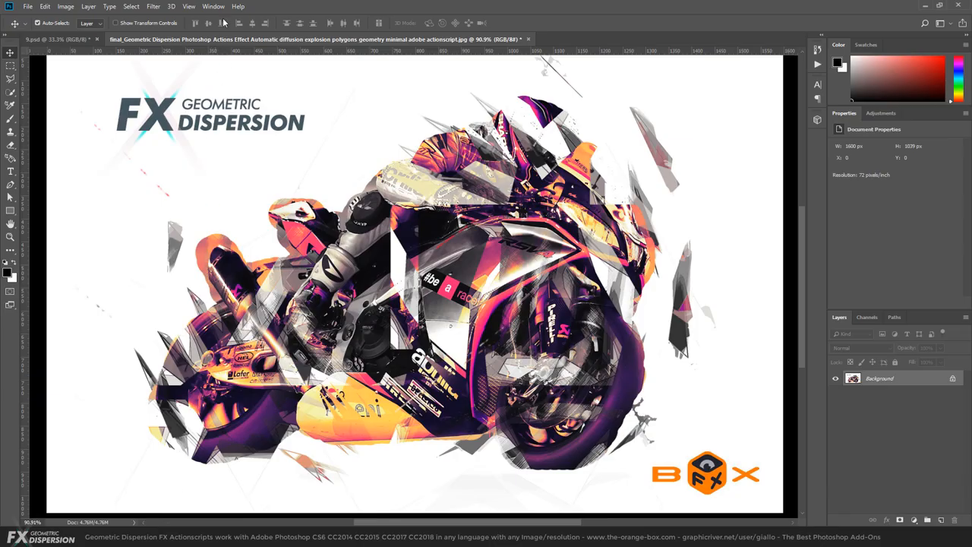
Open the FX Box extension panel from Window > Extensions beside the canvas.
{"action": "left_click", "coordinate": [214, 6]}
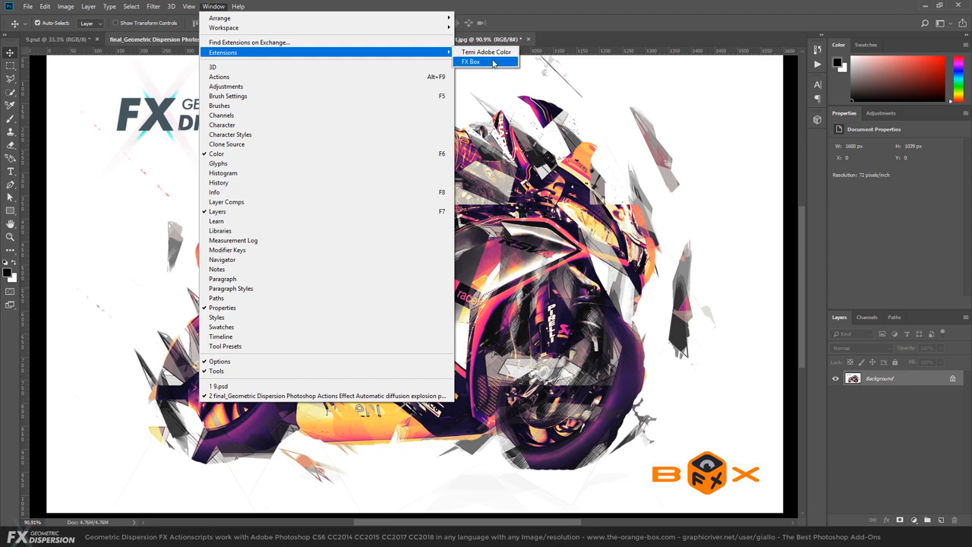
{"action": "mouse_move", "coordinate": [513, 69]}
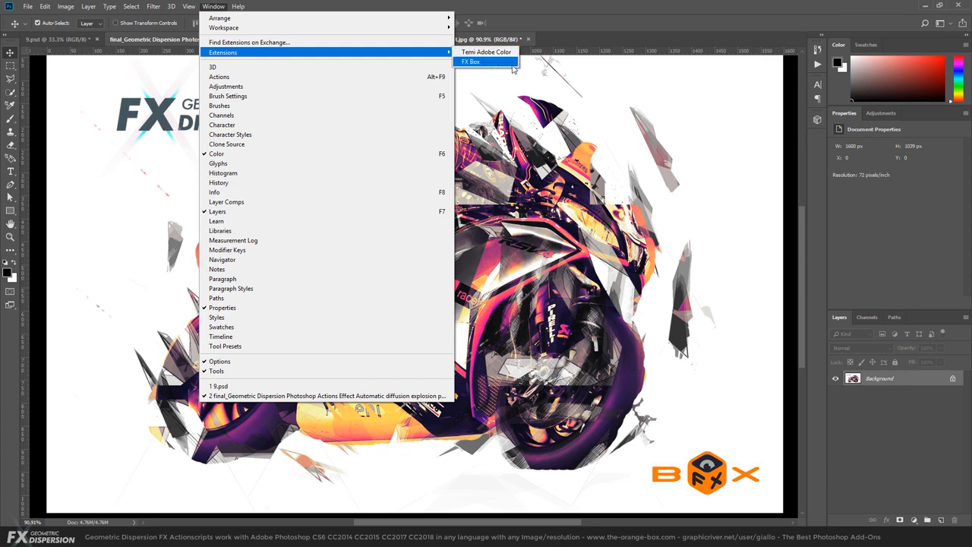
{"action": "left_click", "coordinate": [472, 61]}
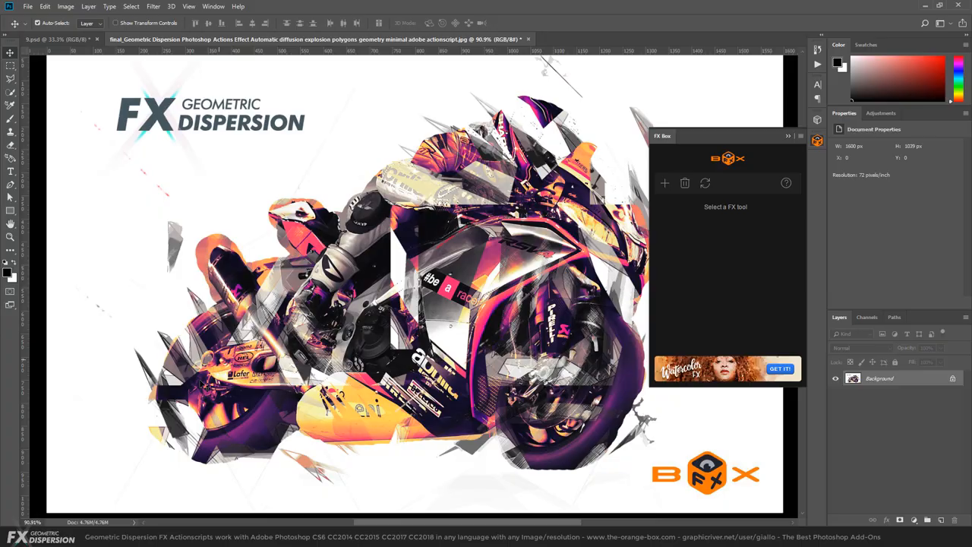
{"action": "left_click", "coordinate": [780, 369]}
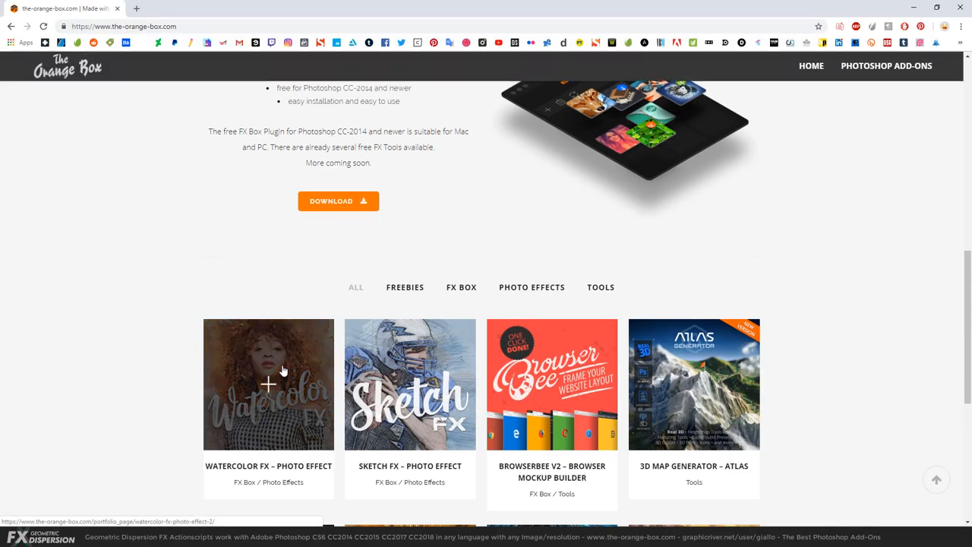
{"action": "scroll", "scroll_direction": "down", "scroll_amount": 3}
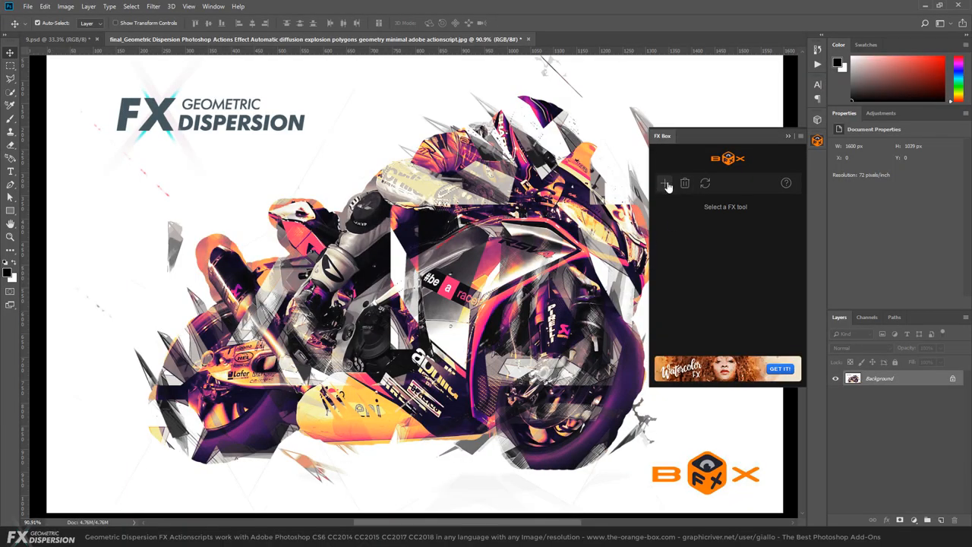
Install Geometric-Dispersion-FX_installer.jsx into the FX Box panel and confirm the Script Alert.
{"action": "left_click", "coordinate": [664, 184]}
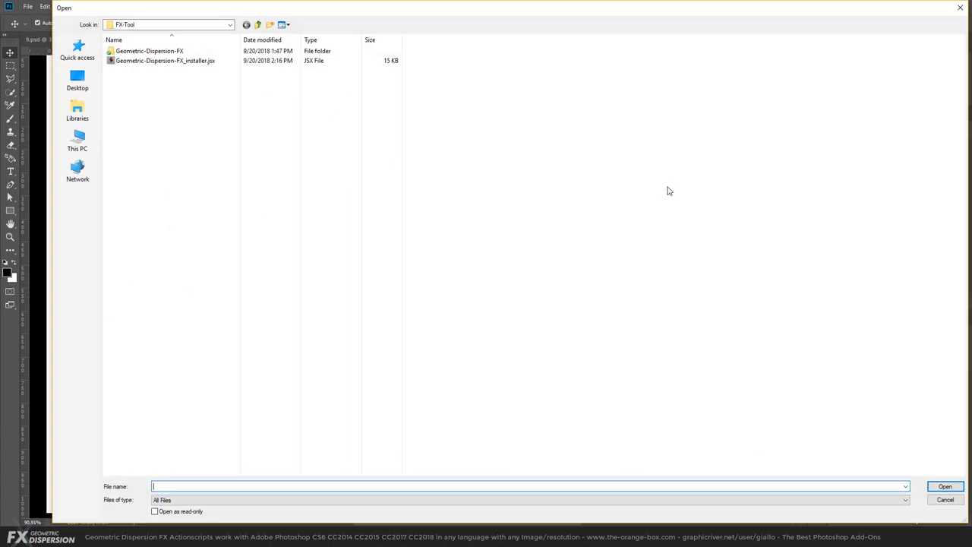
{"action": "left_click", "coordinate": [150, 51]}
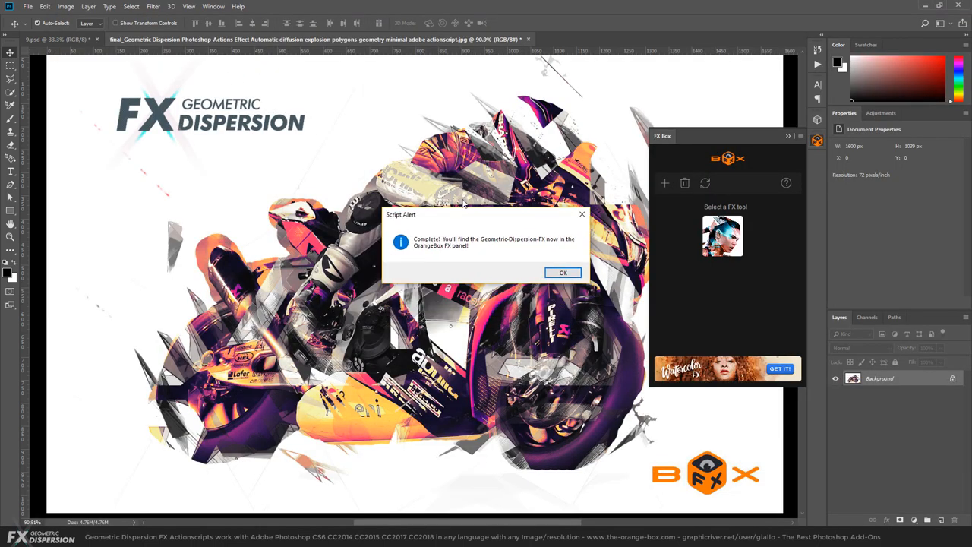
{"action": "left_click", "coordinate": [563, 273]}
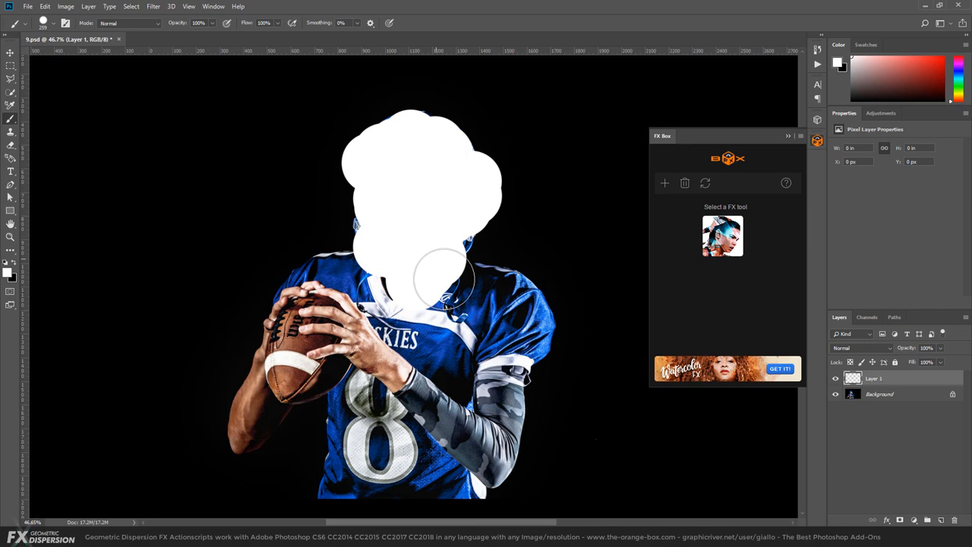
Paint white over the player's right side, jersey and football-holding arm on the new layer.
{"action": "left_click_drag", "start_coordinate": [444, 274], "coordinate": [471, 449]}
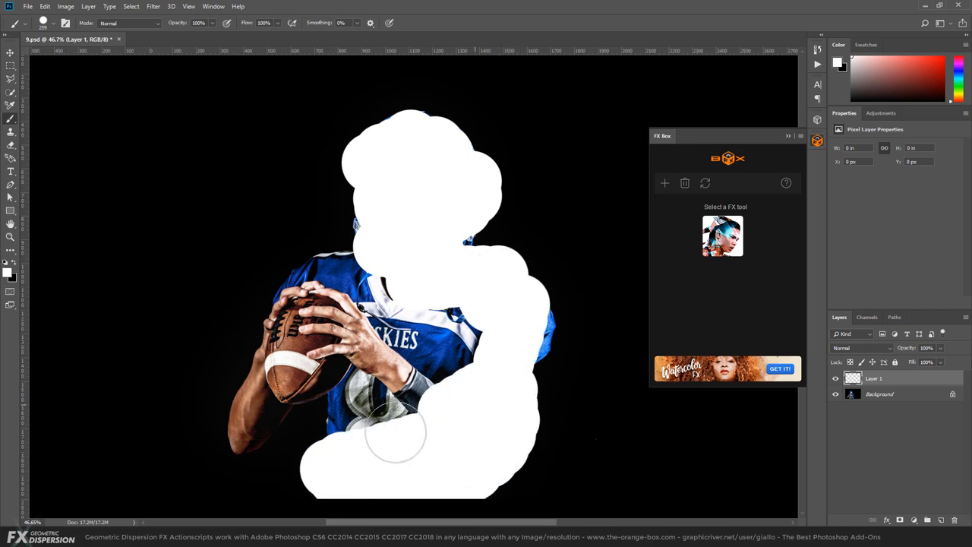
{"action": "left_click_drag", "start_coordinate": [395, 433], "coordinate": [379, 281]}
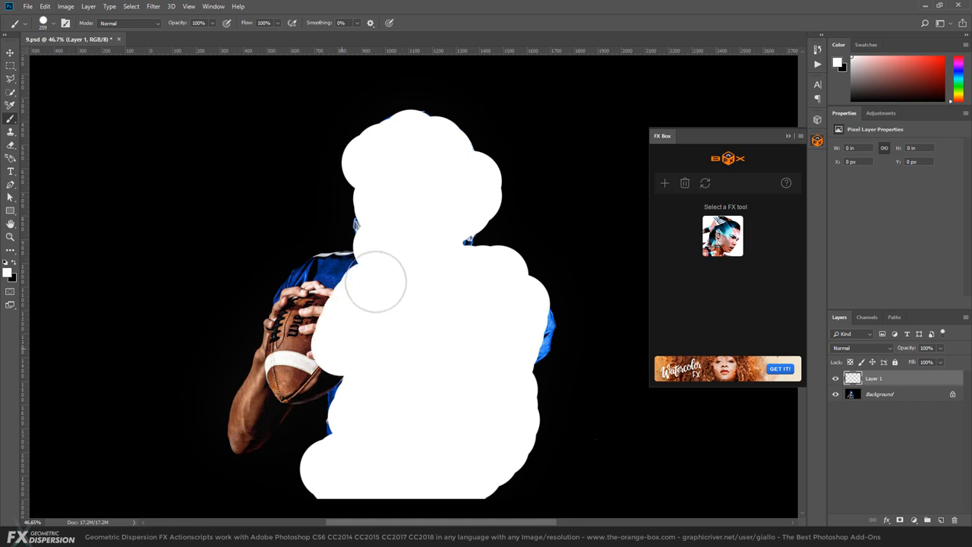
{"action": "left_click_drag", "start_coordinate": [376, 285], "coordinate": [326, 334]}
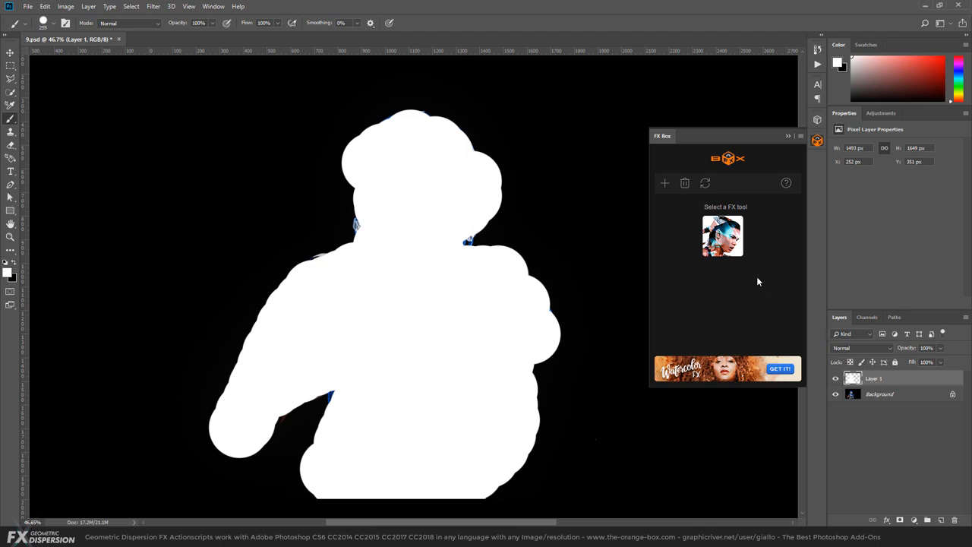
Apply the Geometric Dispersion effect from its FX Box thumbnail.
{"action": "left_click", "coordinate": [722, 235]}
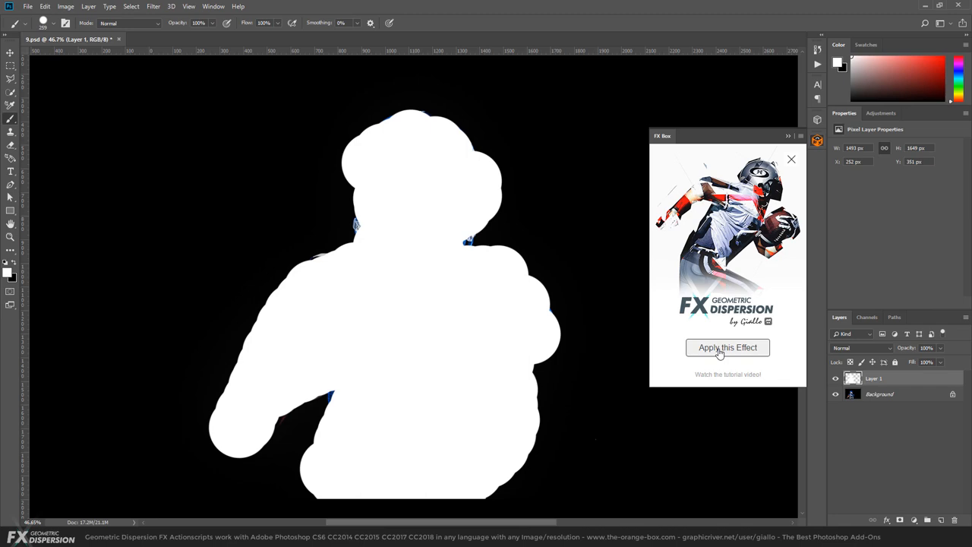
{"action": "left_click", "coordinate": [727, 347]}
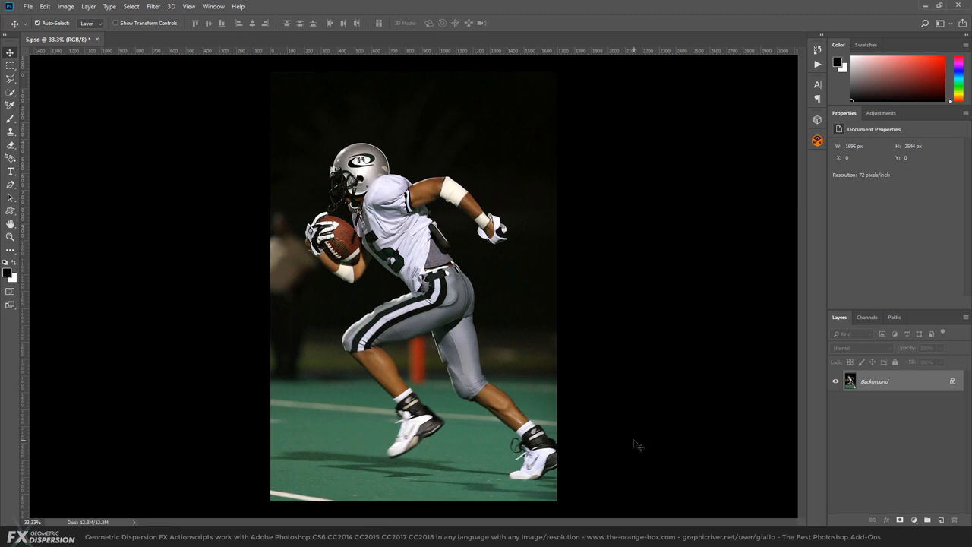
{"action": "mouse_move", "coordinate": [635, 450]}
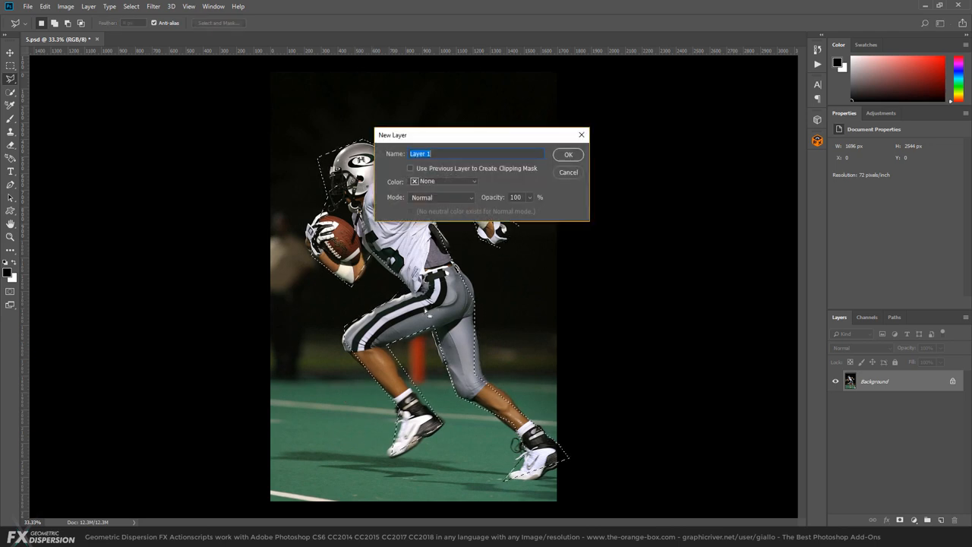
Confirm the new layer that will hold the white silhouette of the player.
{"action": "left_click", "coordinate": [568, 154]}
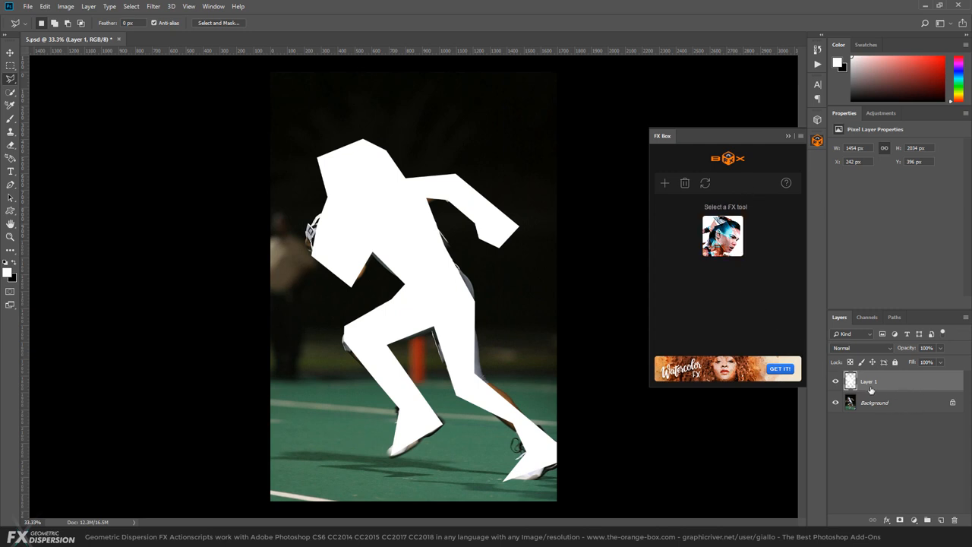
{"action": "mouse_move", "coordinate": [881, 381]}
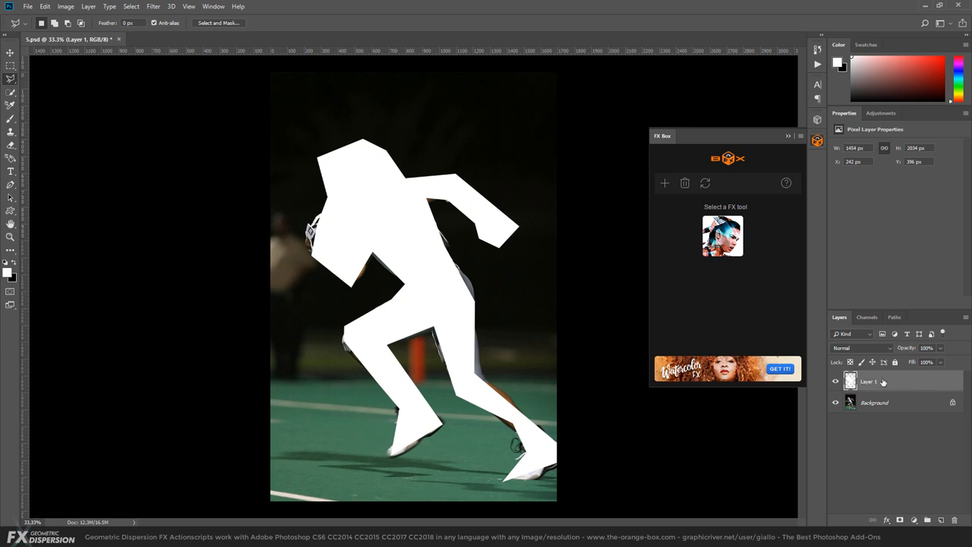
Run the Geometric Dispersion effect, breaking the player into red and gray shards on white.
{"action": "left_click", "coordinate": [722, 236]}
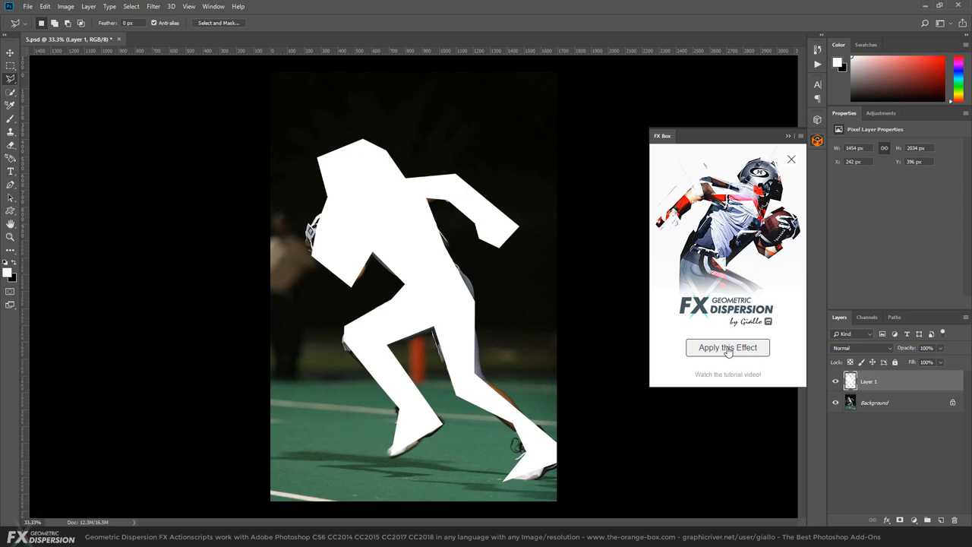
{"action": "left_click", "coordinate": [728, 347]}
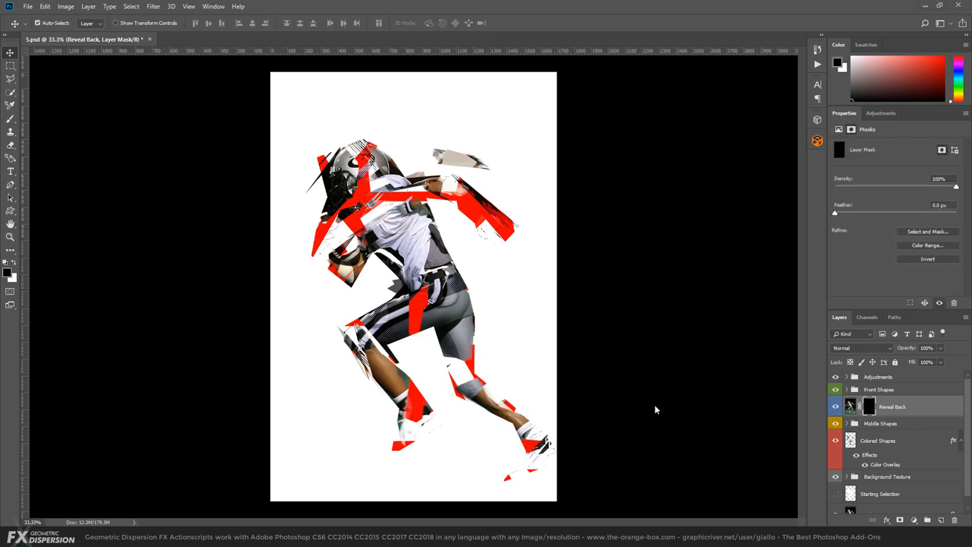
{"action": "mouse_move", "coordinate": [658, 410]}
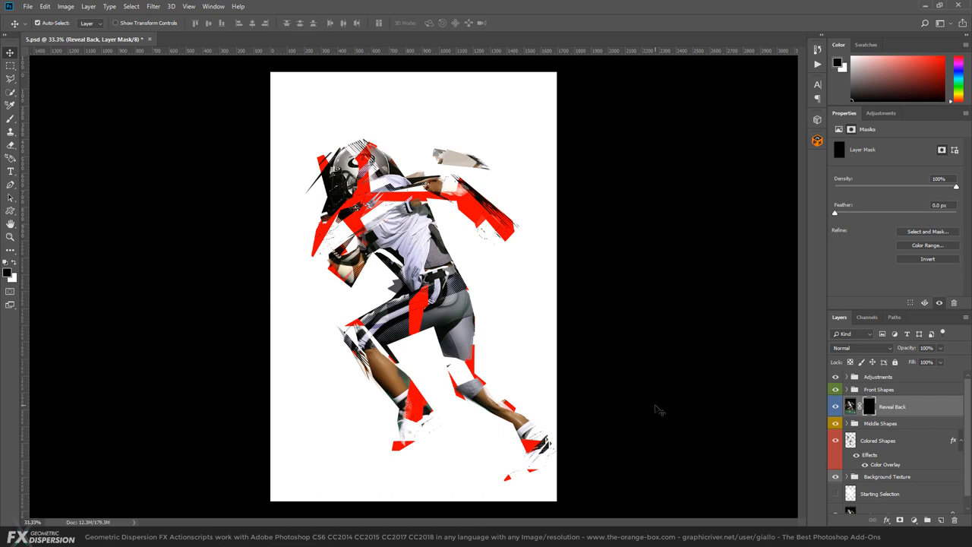
{"action": "mouse_move", "coordinate": [672, 413]}
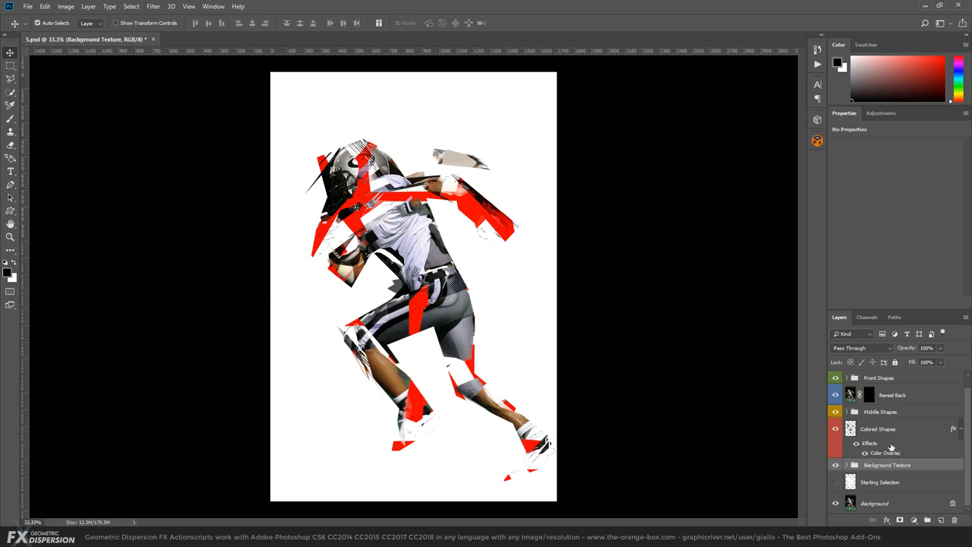
Replace the Colored Shapes layer's red Color Overlay with an orange-to-yellow Gradient Overlay.
{"action": "double_click", "coordinate": [886, 453]}
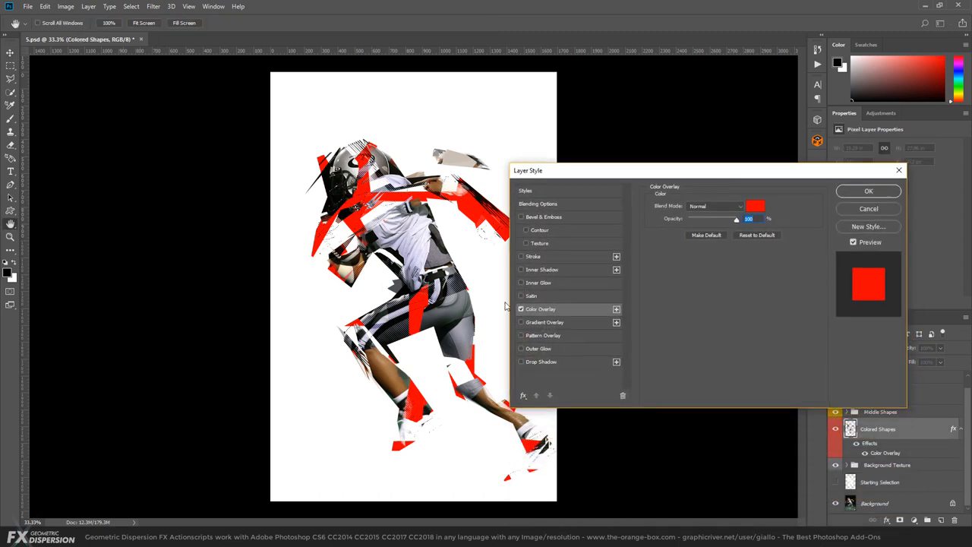
{"action": "left_click", "coordinate": [521, 308]}
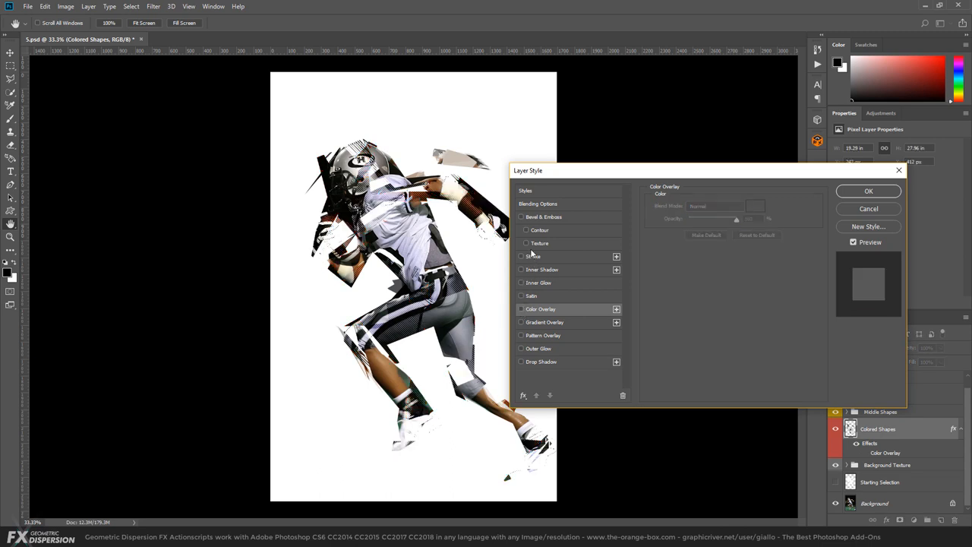
{"action": "left_click", "coordinate": [521, 216]}
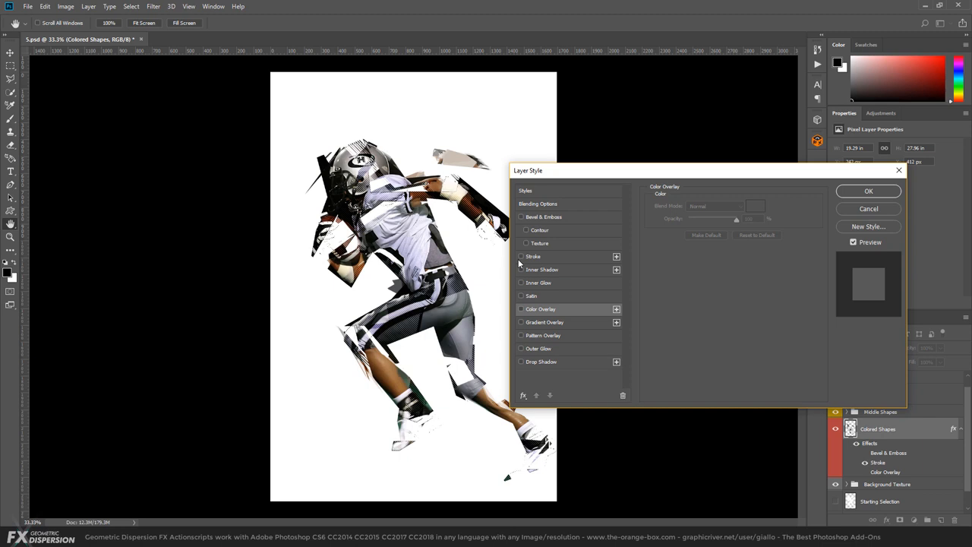
{"action": "left_click", "coordinate": [522, 322]}
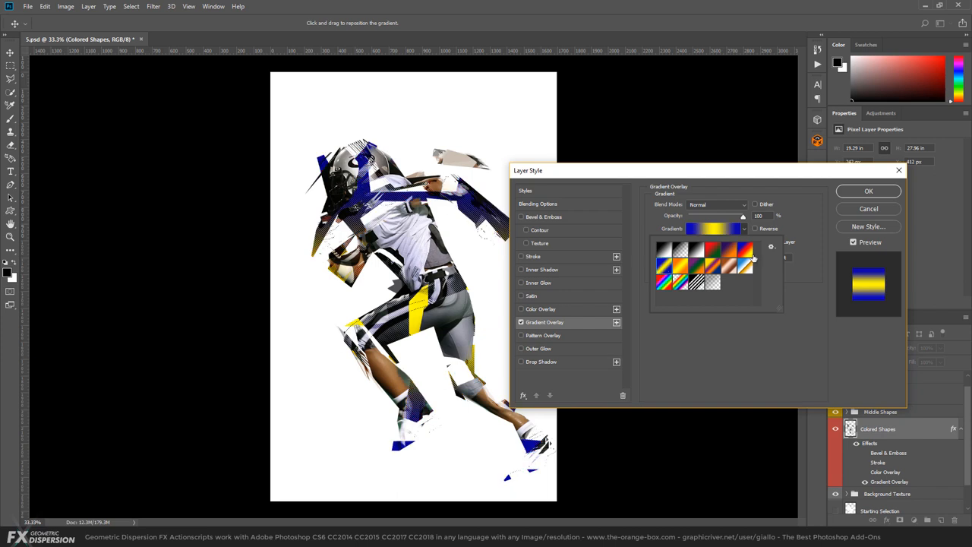
{"action": "left_click", "coordinate": [868, 190]}
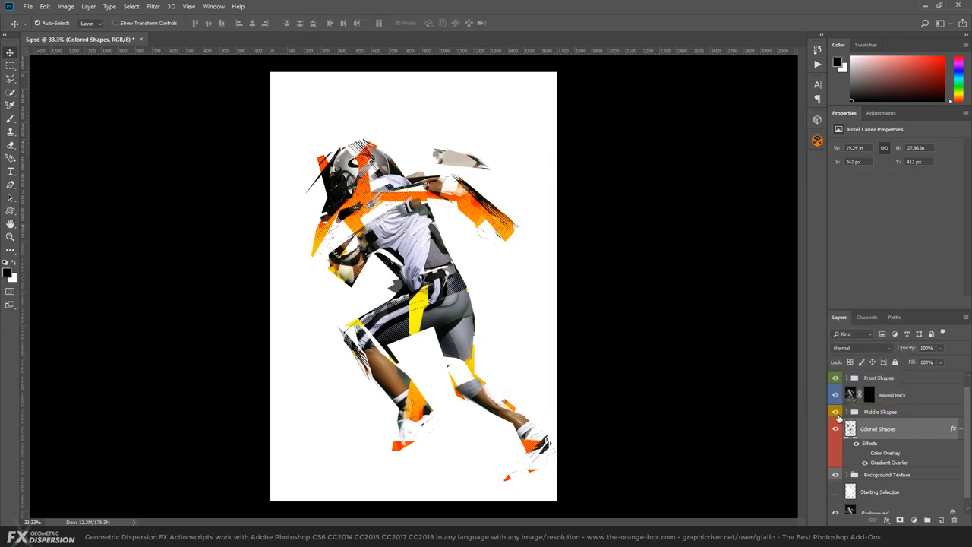
{"action": "left_click", "coordinate": [837, 411]}
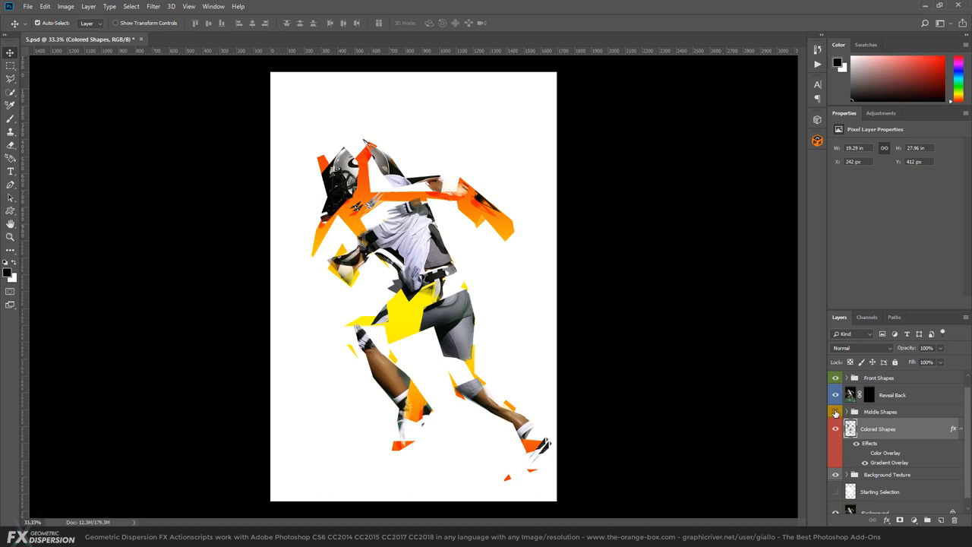
{"action": "left_click", "coordinate": [836, 412]}
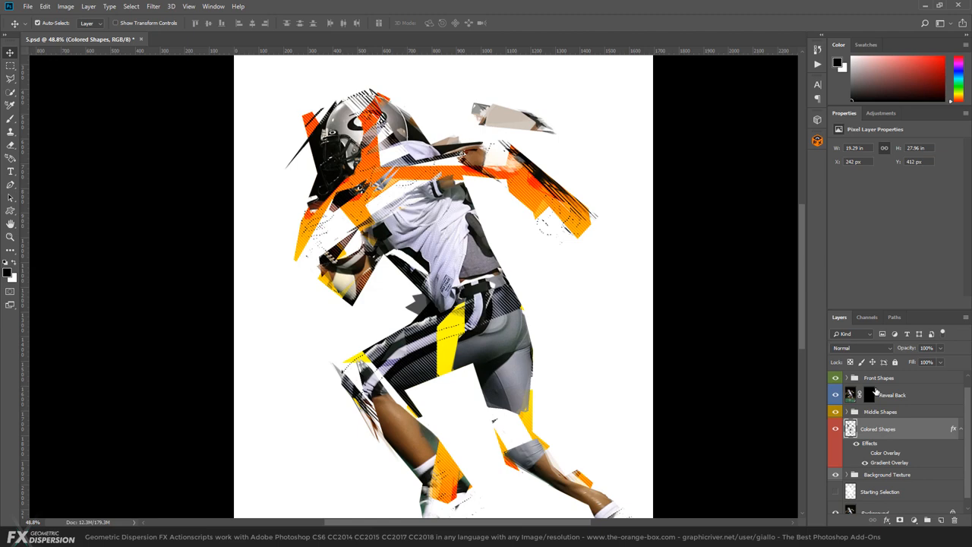
Paint black splatter-brush spots around the player into the Reveal Back layer mask.
{"action": "left_click", "coordinate": [869, 395]}
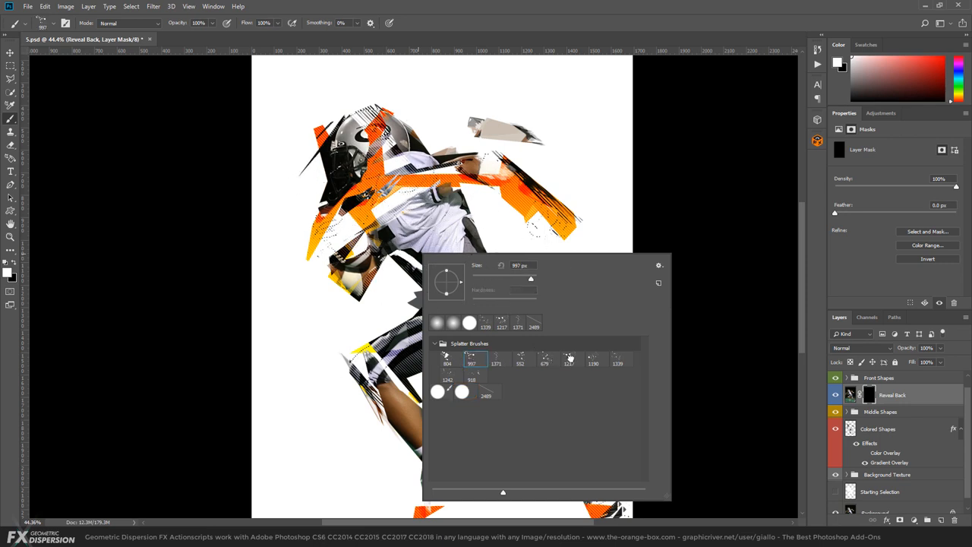
{"action": "left_click", "coordinate": [593, 358]}
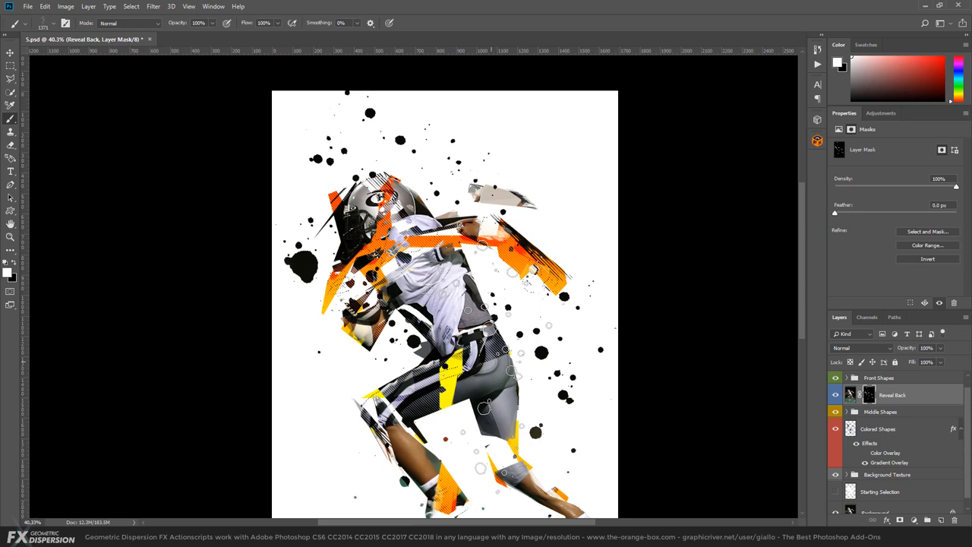
{"action": "left_click", "coordinate": [9, 53]}
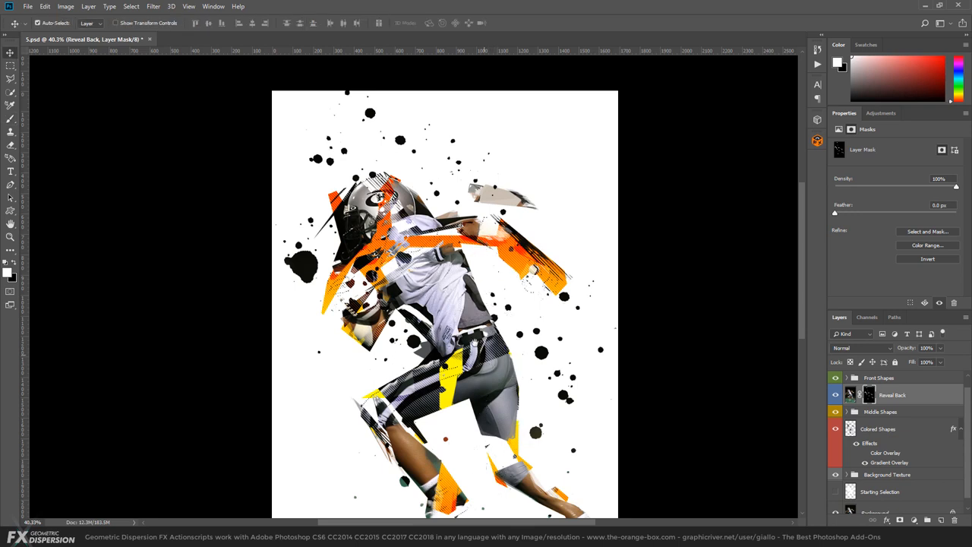